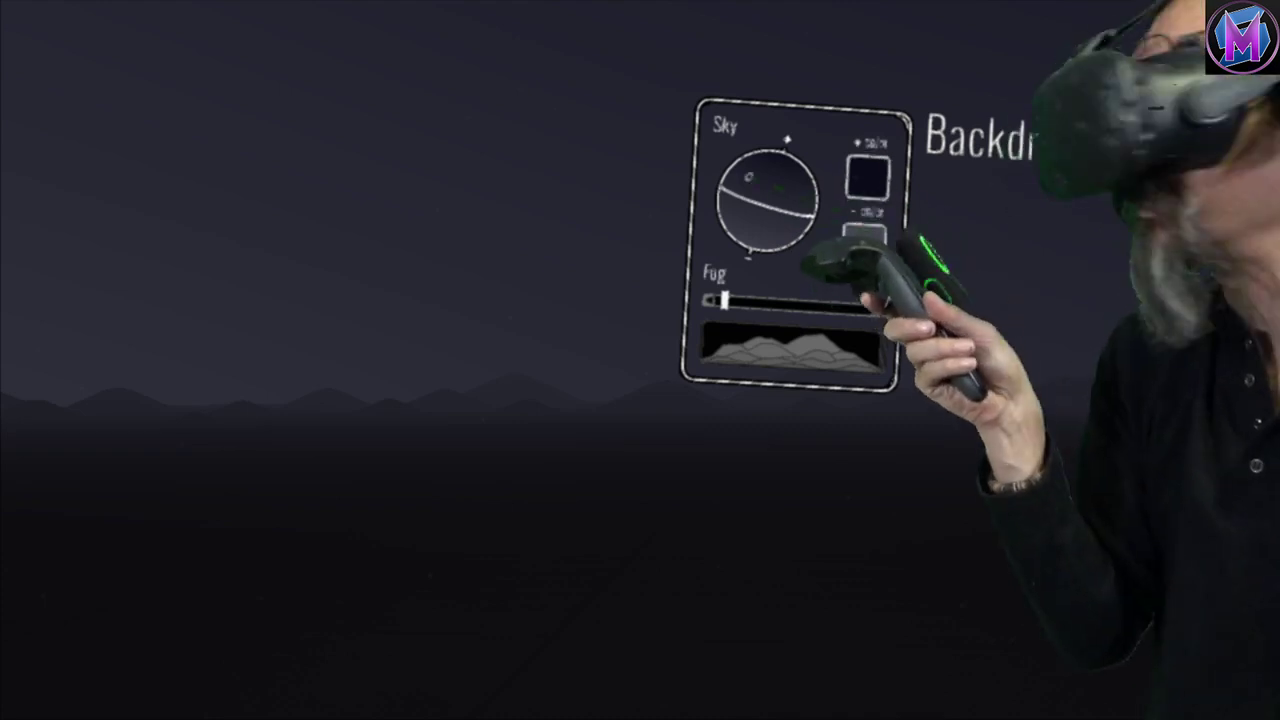
# - Show the Skybox Color picker from the Sky colour swatch in the Backdrop panel
pyautogui.click(870, 176)
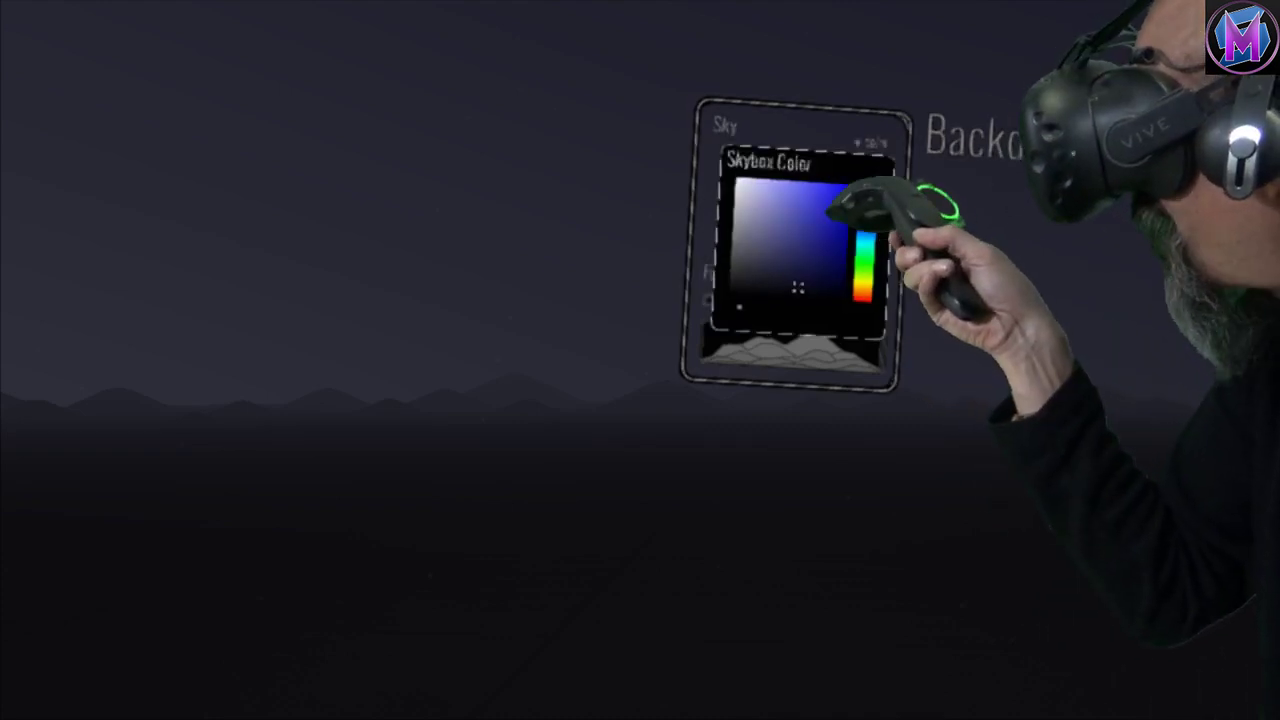